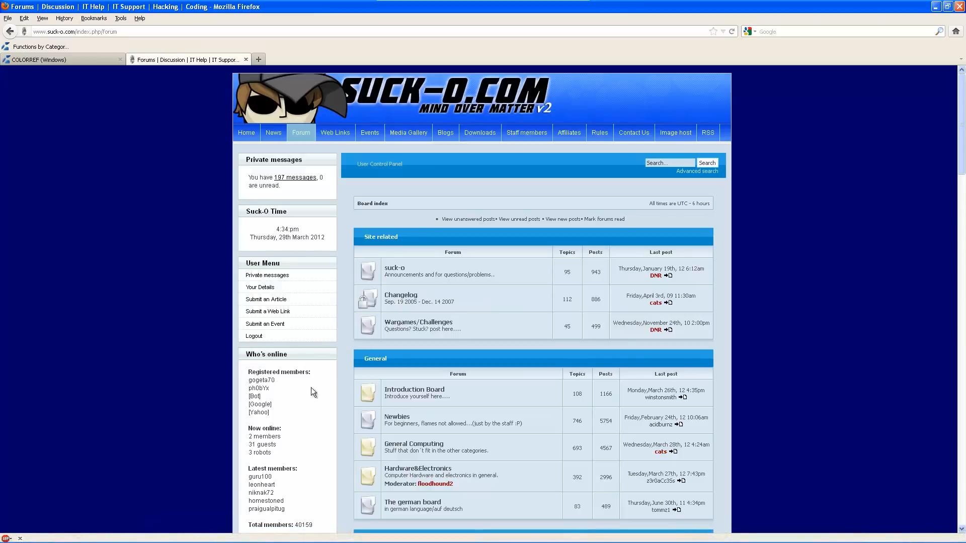
{"action": "mouse_move", "coordinate": [230, 254]}
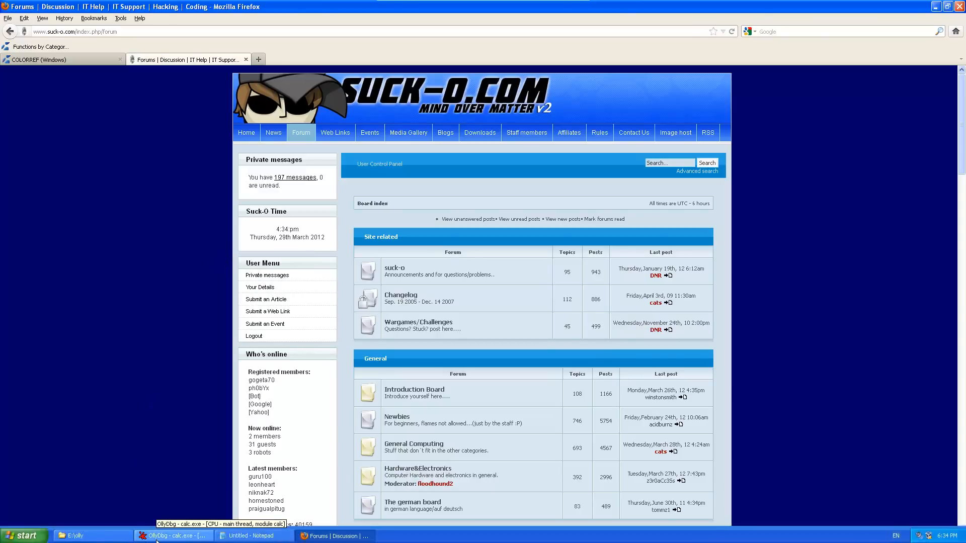
Step: Switch to OllyDbg with calc.exe paused at its entry point and begin stepping
{"action": "left_click", "coordinate": [171, 535]}
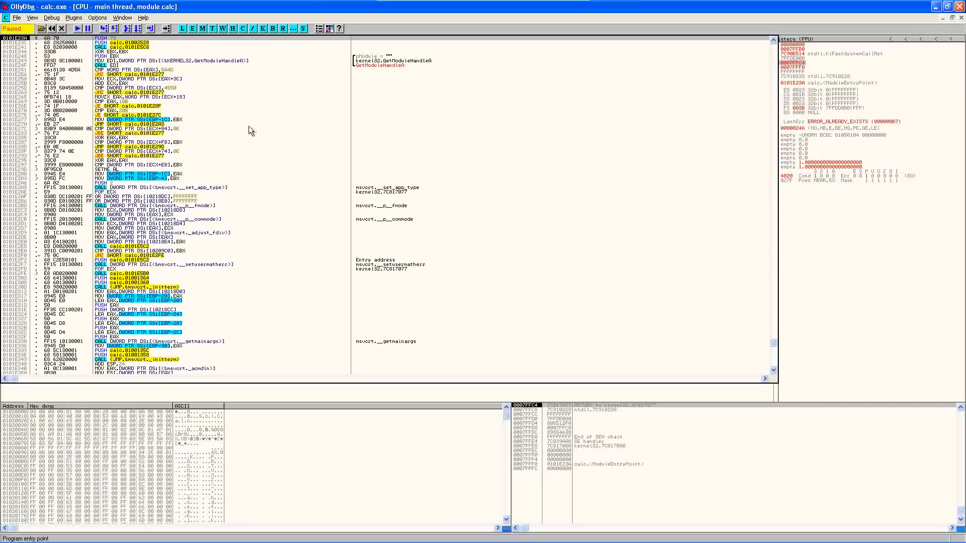
{"action": "mouse_move", "coordinate": [108, 77]}
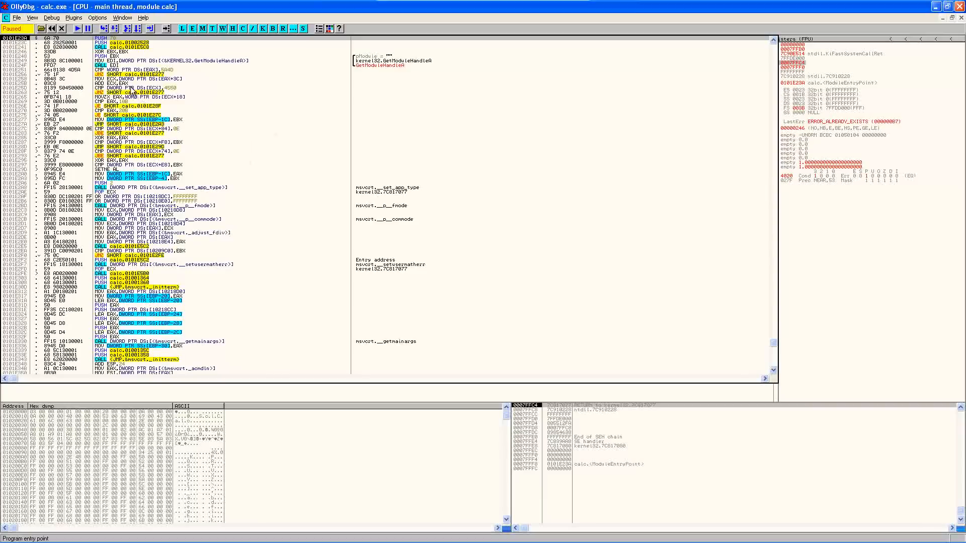
{"action": "mouse_move", "coordinate": [166, 68]}
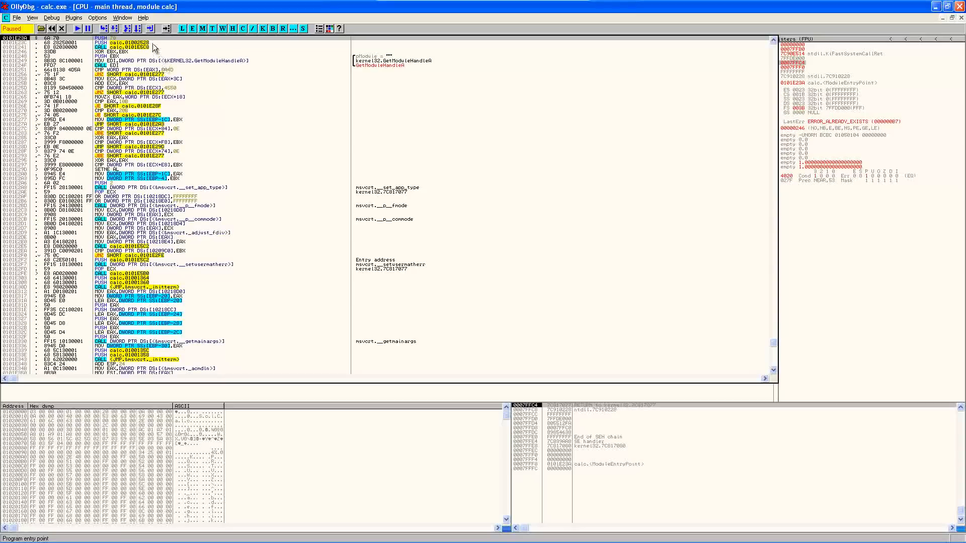
{"action": "left_click", "coordinate": [126, 45]}
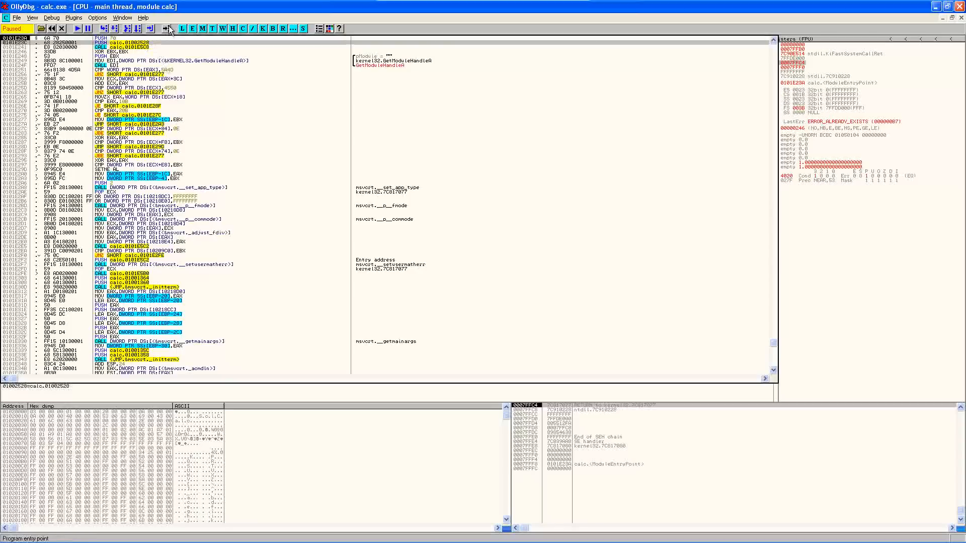
{"action": "mouse_move", "coordinate": [214, 95]}
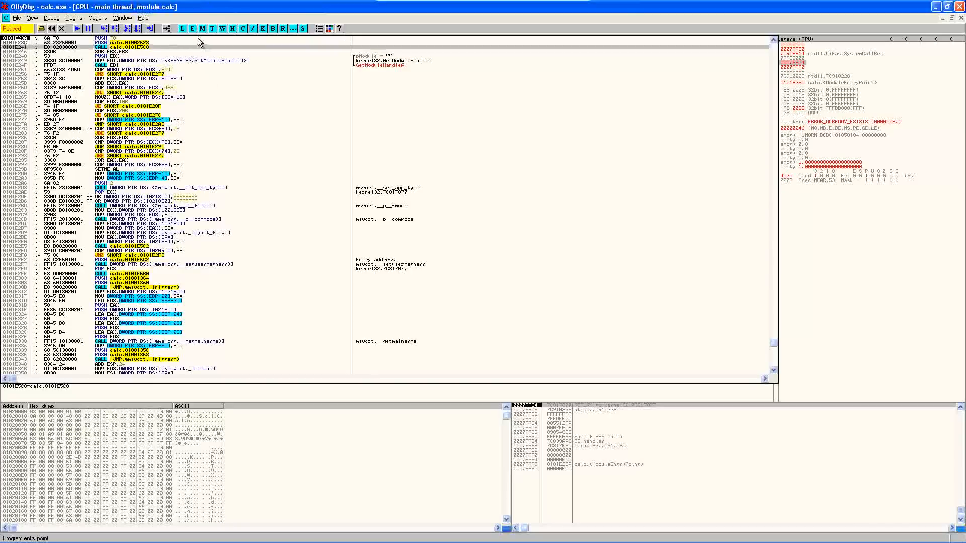
{"action": "mouse_move", "coordinate": [199, 38]}
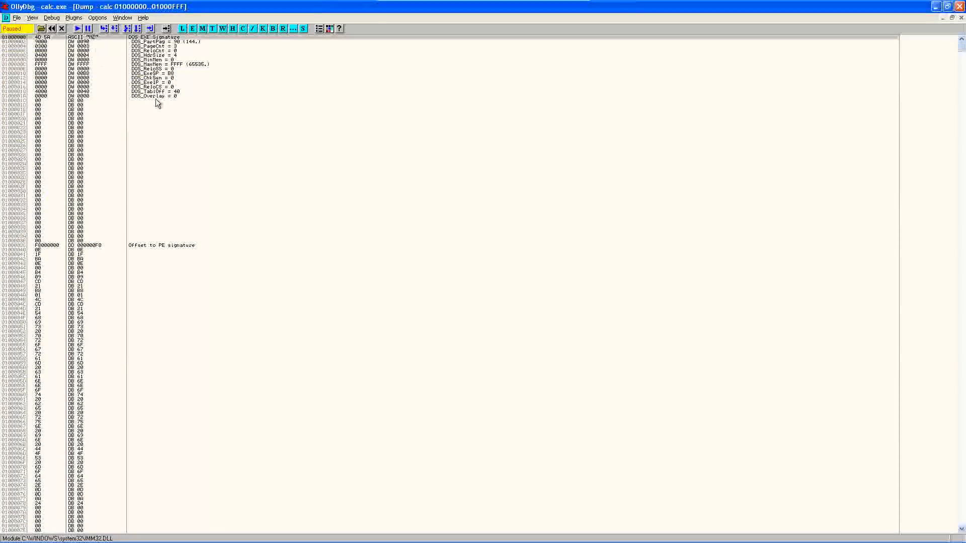
{"action": "mouse_move", "coordinate": [114, 191]}
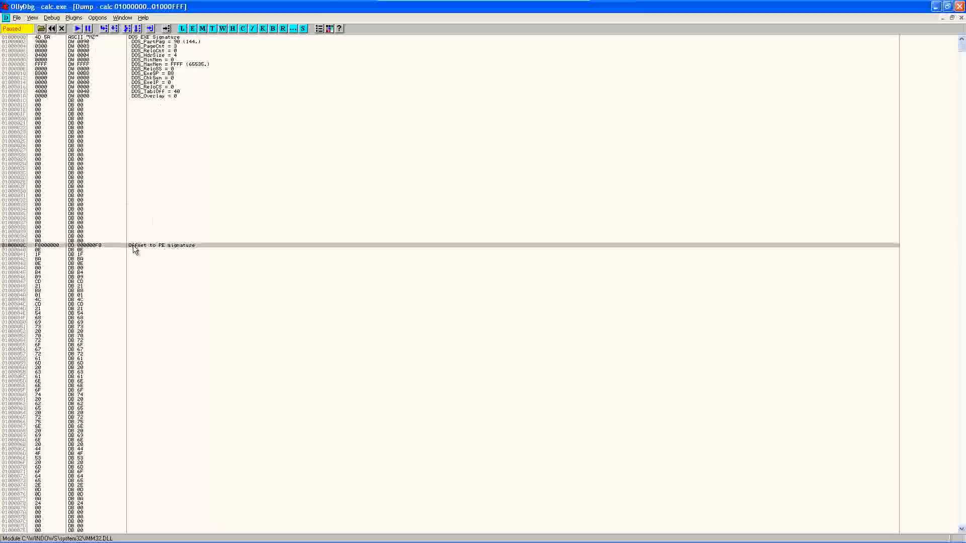
{"action": "mouse_move", "coordinate": [177, 251]}
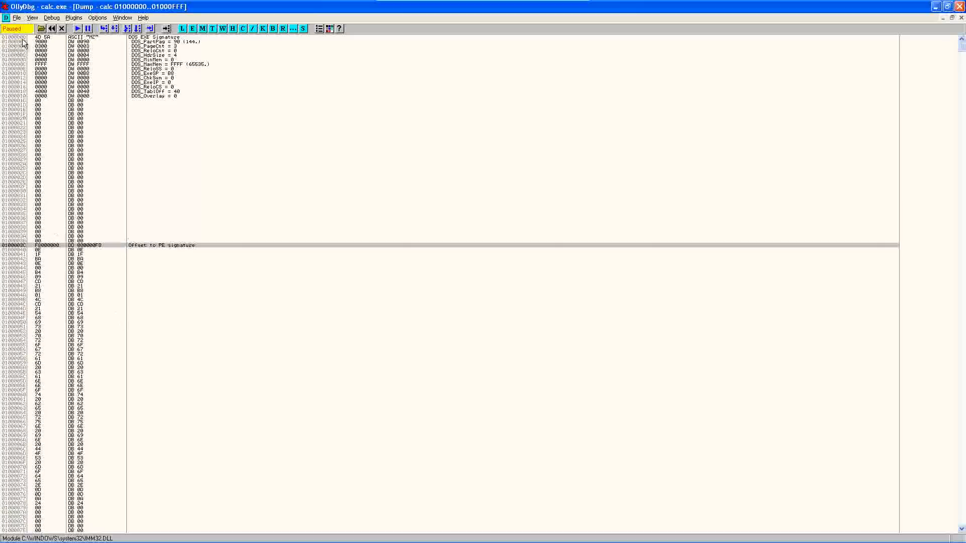
{"action": "mouse_move", "coordinate": [139, 238]}
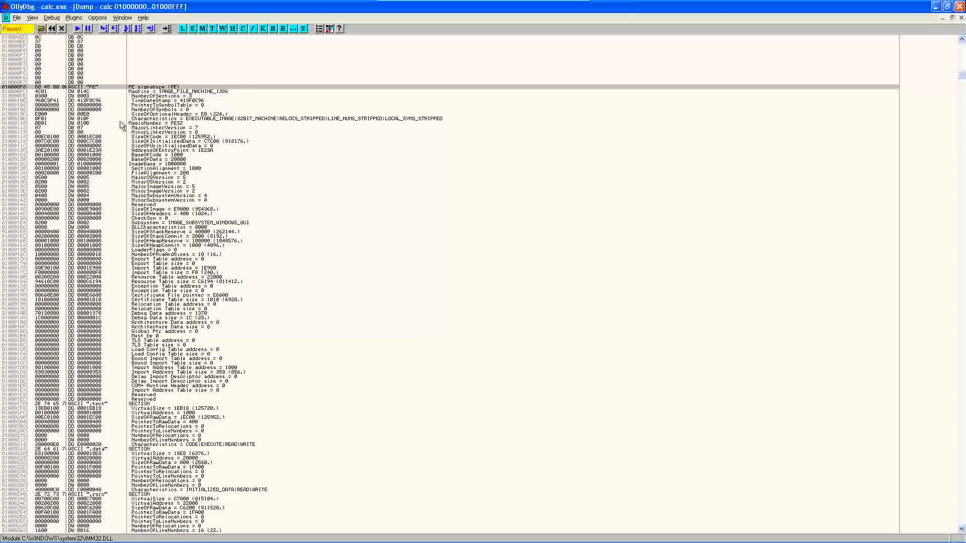
{"action": "mouse_move", "coordinate": [216, 173]}
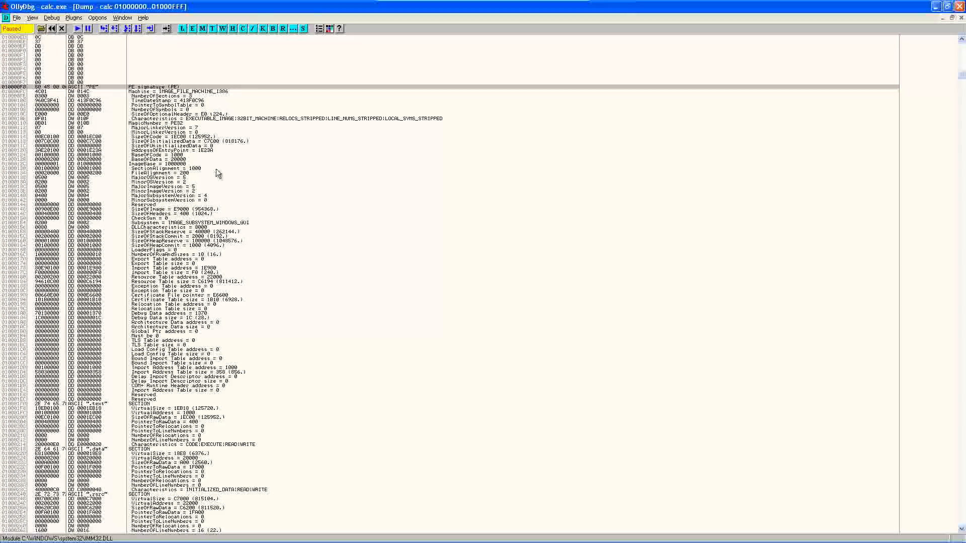
{"action": "mouse_move", "coordinate": [153, 273]}
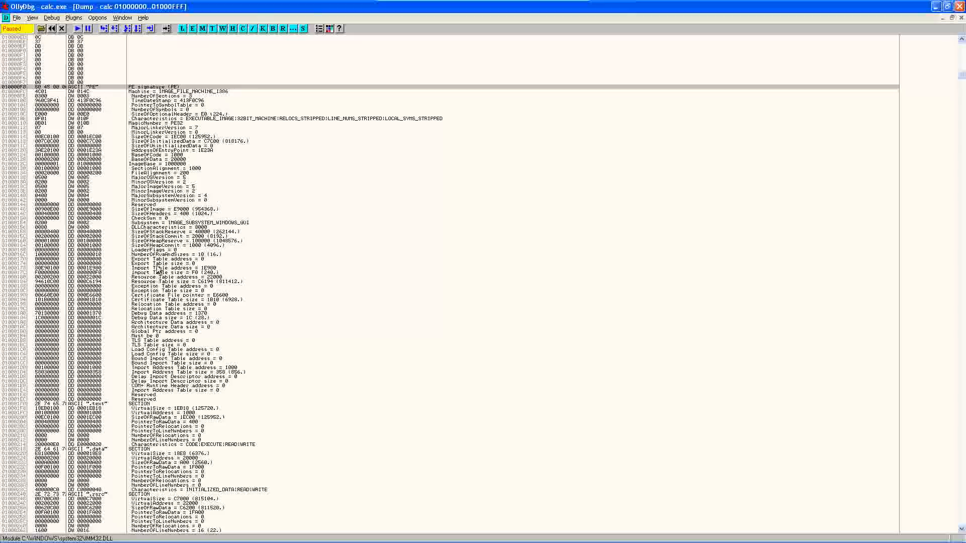
Step: Follow the PE signature offset to read calc.exe's Import Address Table address and size
{"action": "left_click", "coordinate": [156, 273]}
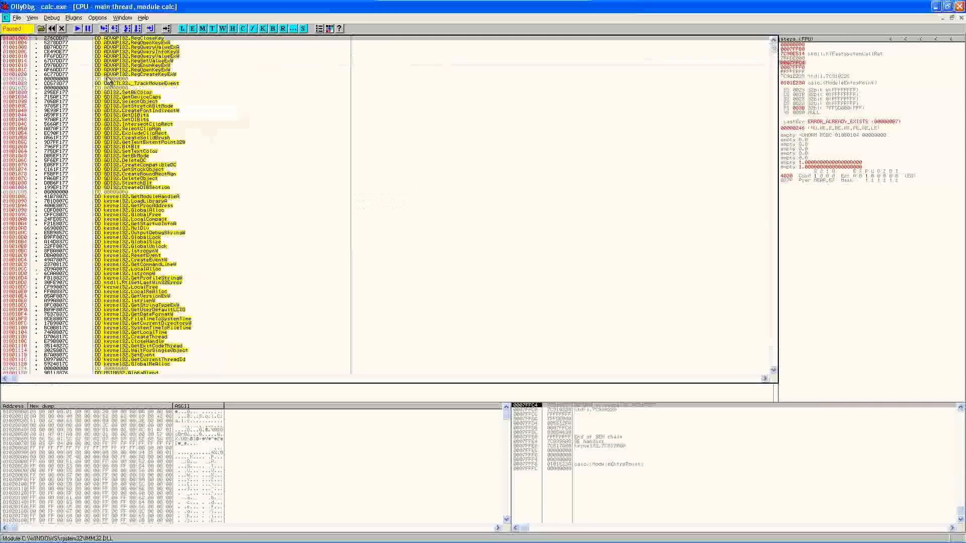
Step: Run Calculator Plus with F9 and uncheck View > Classic View to show its skinned look
{"action": "left_click", "coordinate": [90, 29]}
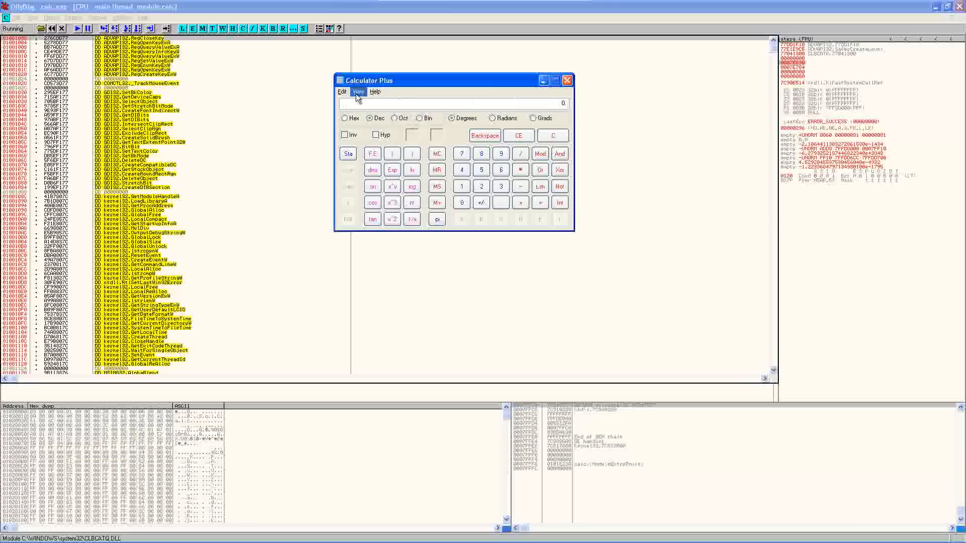
{"action": "left_click", "coordinate": [358, 92]}
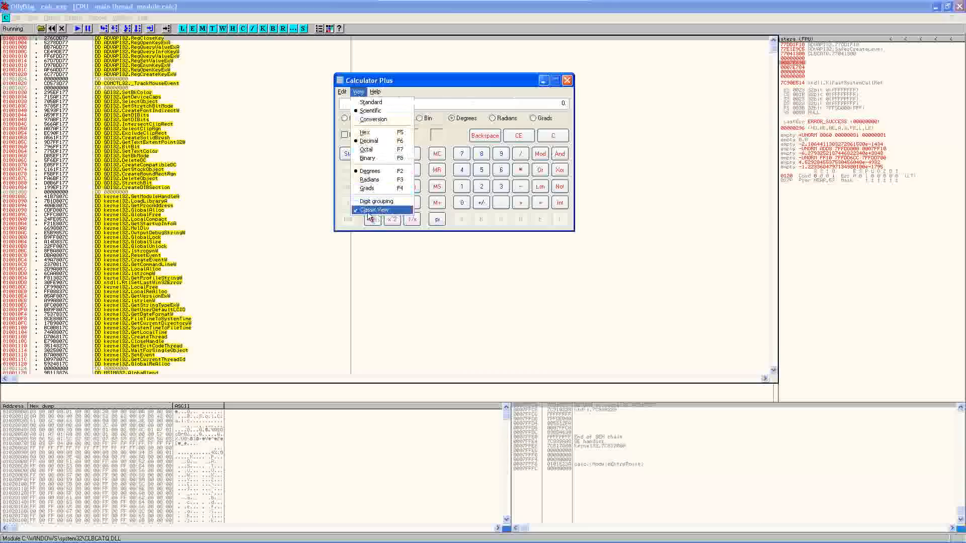
{"action": "left_click", "coordinate": [372, 111]}
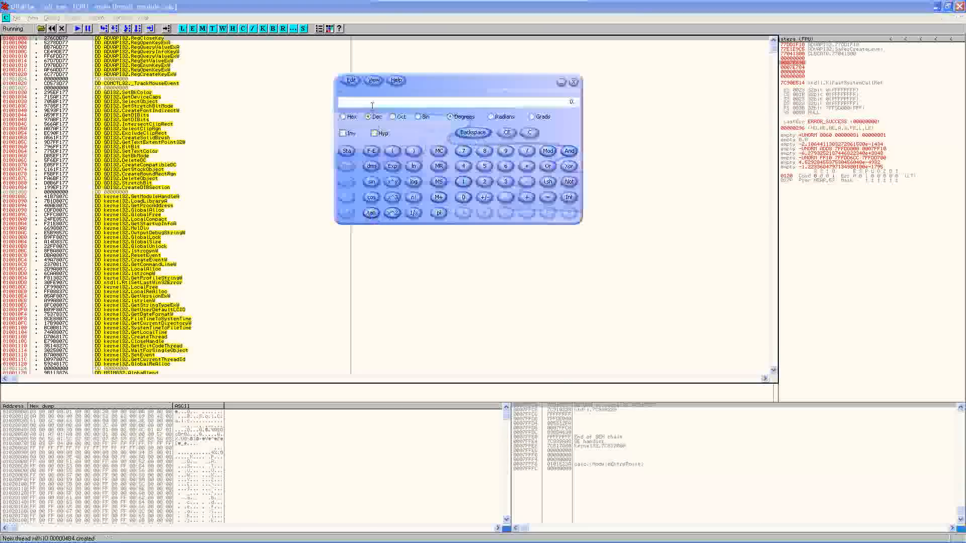
{"action": "left_click", "coordinate": [373, 81]}
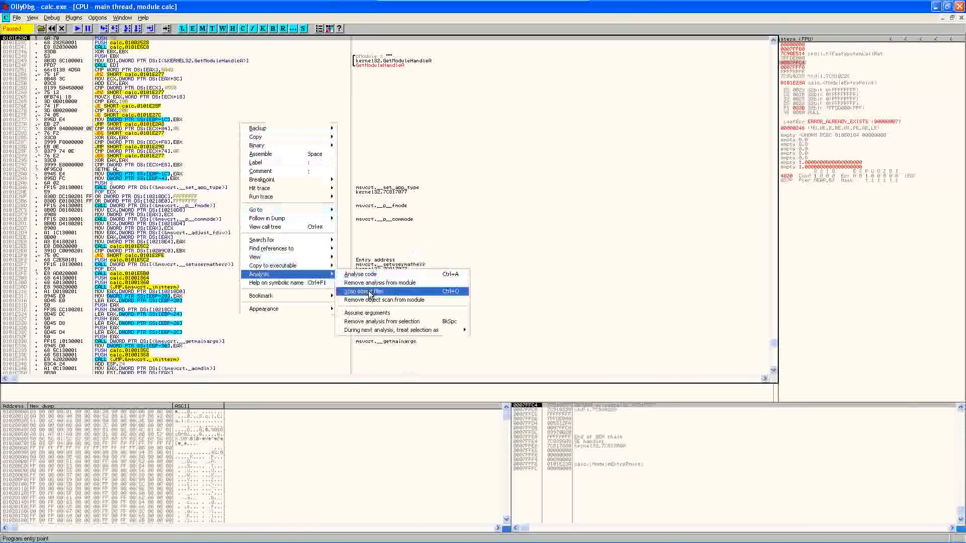
{"action": "mouse_move", "coordinate": [376, 292]}
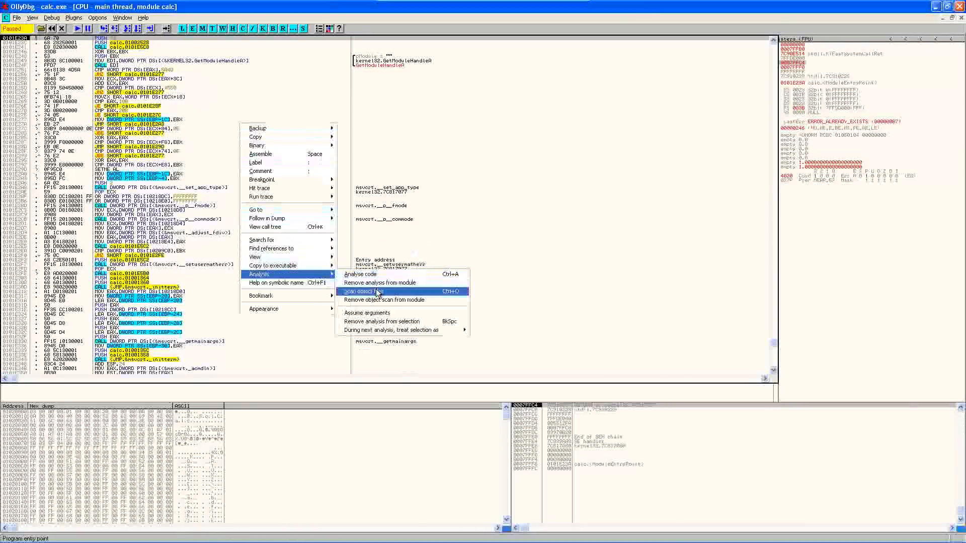
Step: Run Analysis > Scan object files on the restarted calc.exe module
{"action": "left_click", "coordinate": [362, 292]}
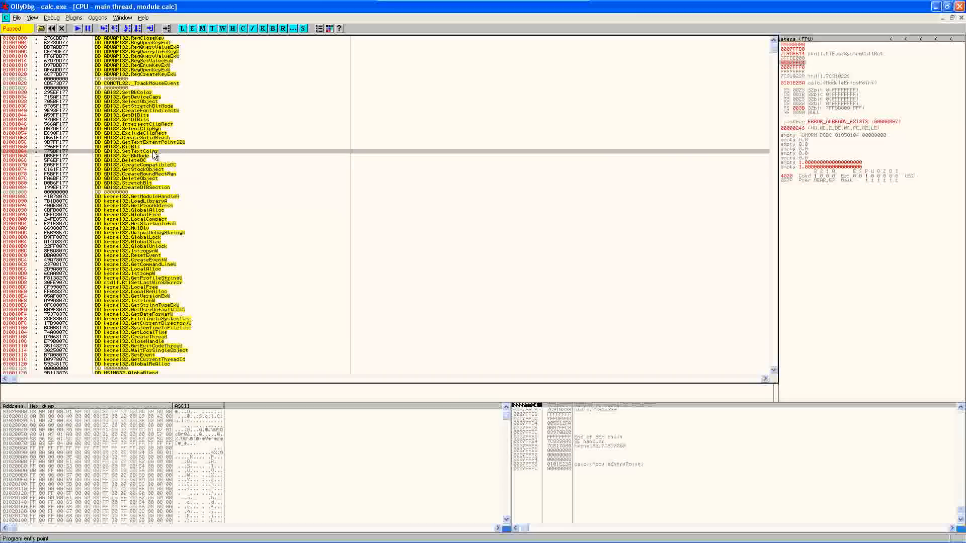
{"action": "mouse_move", "coordinate": [72, 158]}
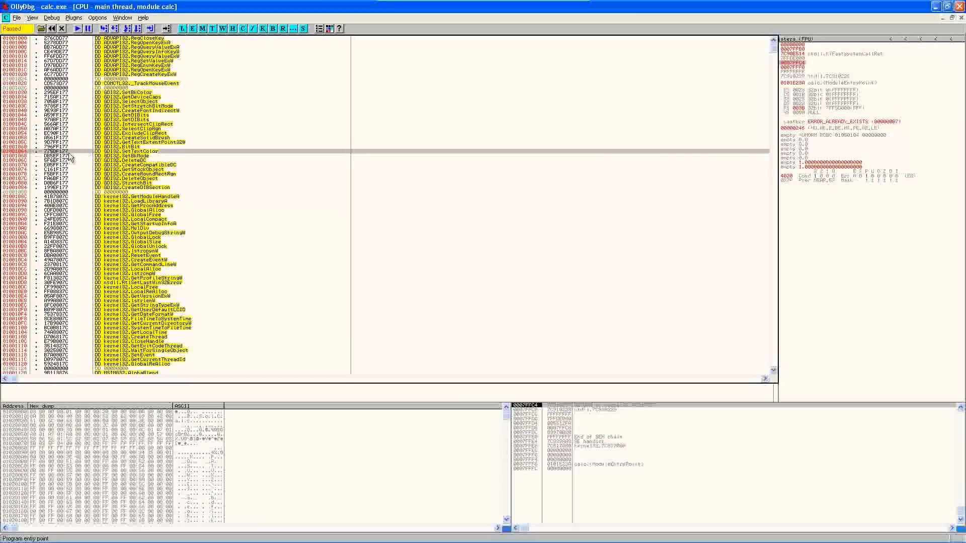
{"action": "mouse_move", "coordinate": [163, 157]}
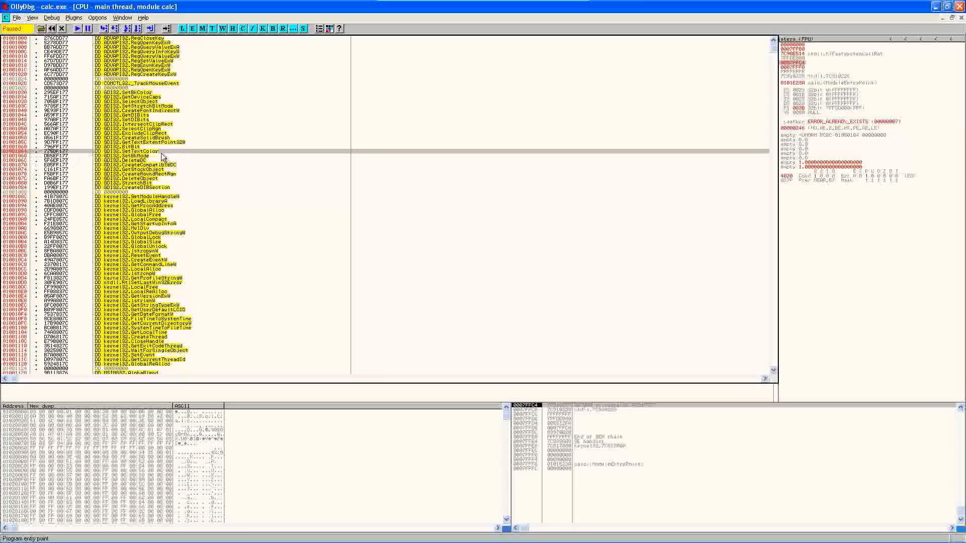
{"action": "mouse_move", "coordinate": [171, 172]}
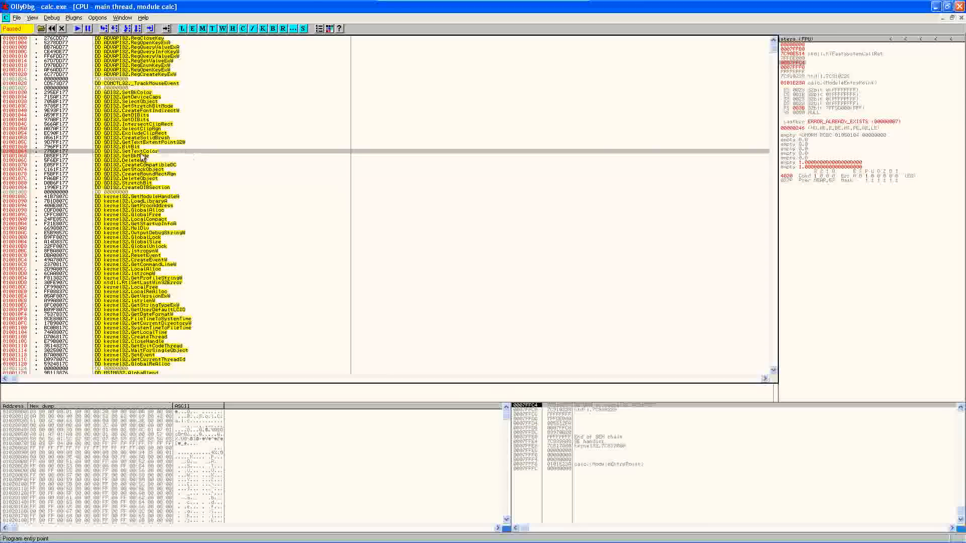
{"action": "mouse_move", "coordinate": [167, 151]}
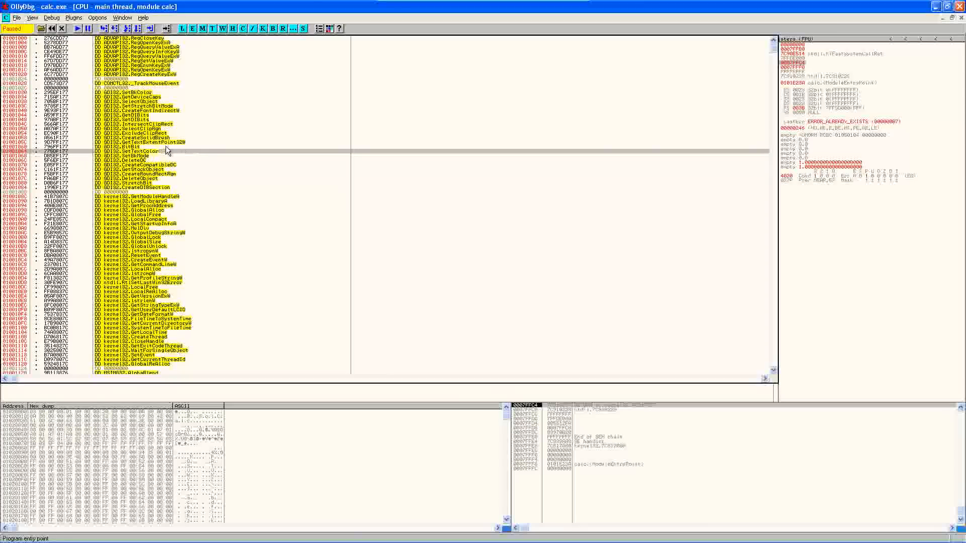
{"action": "mouse_move", "coordinate": [206, 153]}
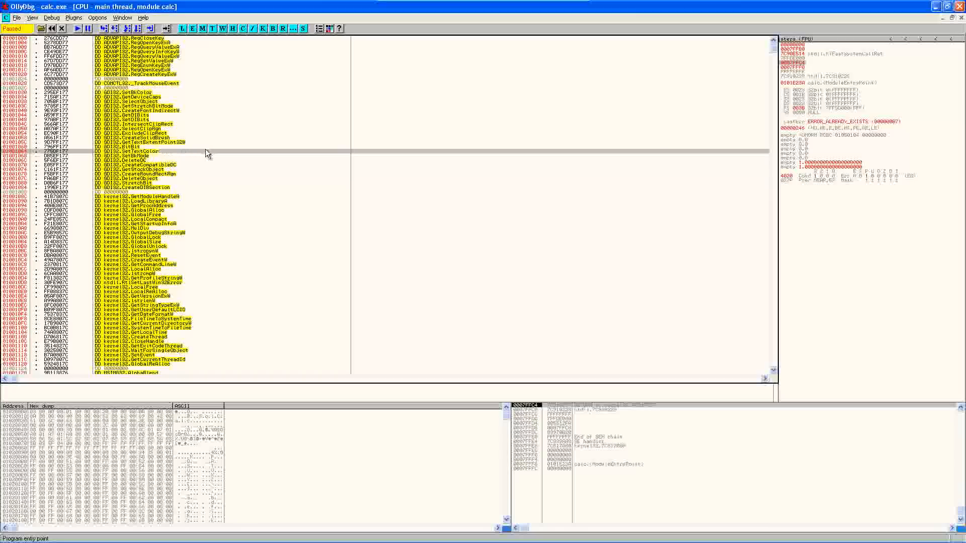
Step: From the SetTextColor import line, go to bookmark 0 at the empty code cave
{"action": "right_click", "coordinate": [207, 153]}
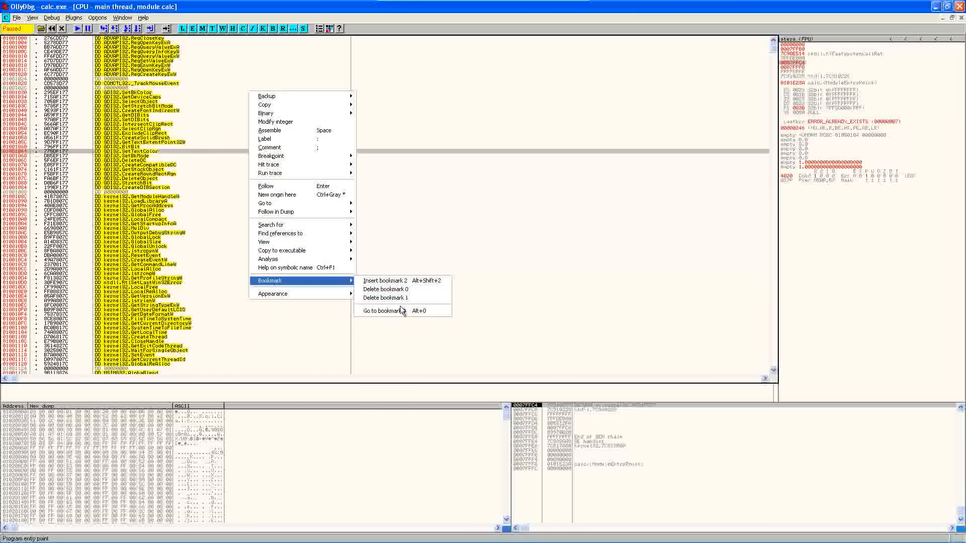
{"action": "left_click", "coordinate": [380, 310]}
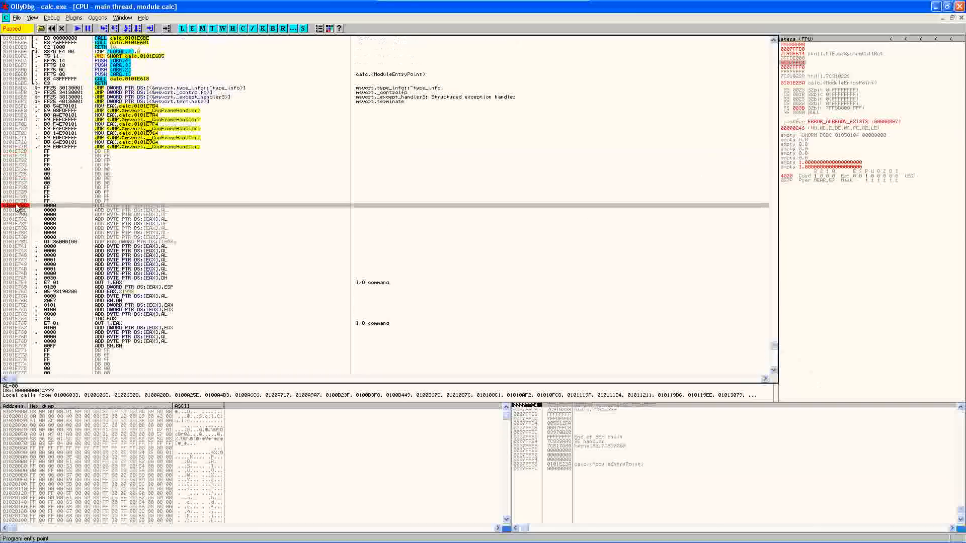
{"action": "mouse_move", "coordinate": [785, 307]}
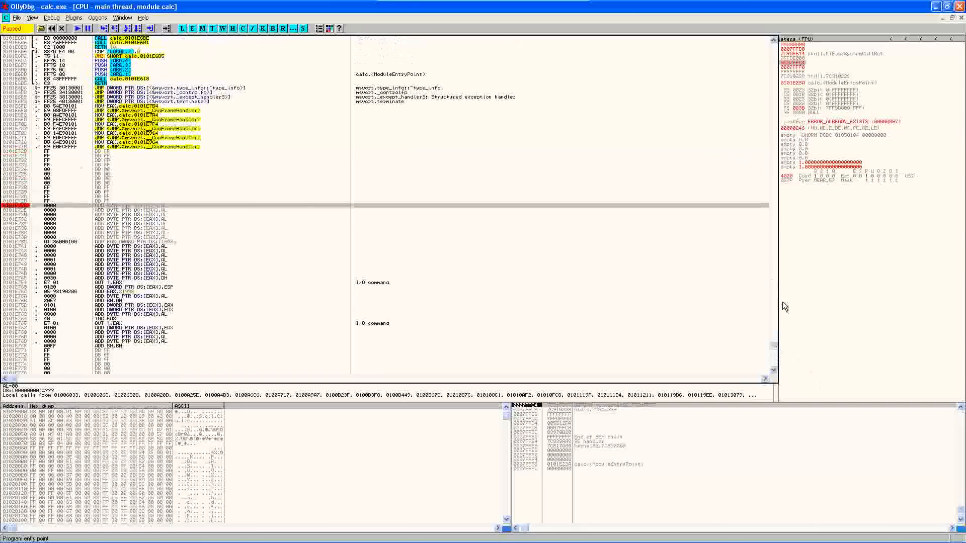
{"action": "mouse_move", "coordinate": [752, 364]}
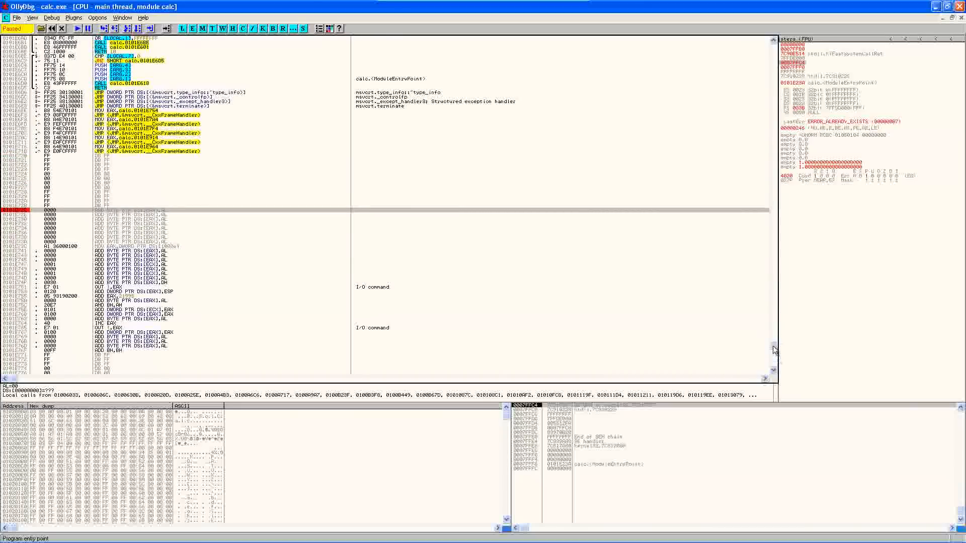
{"action": "mouse_move", "coordinate": [689, 304]}
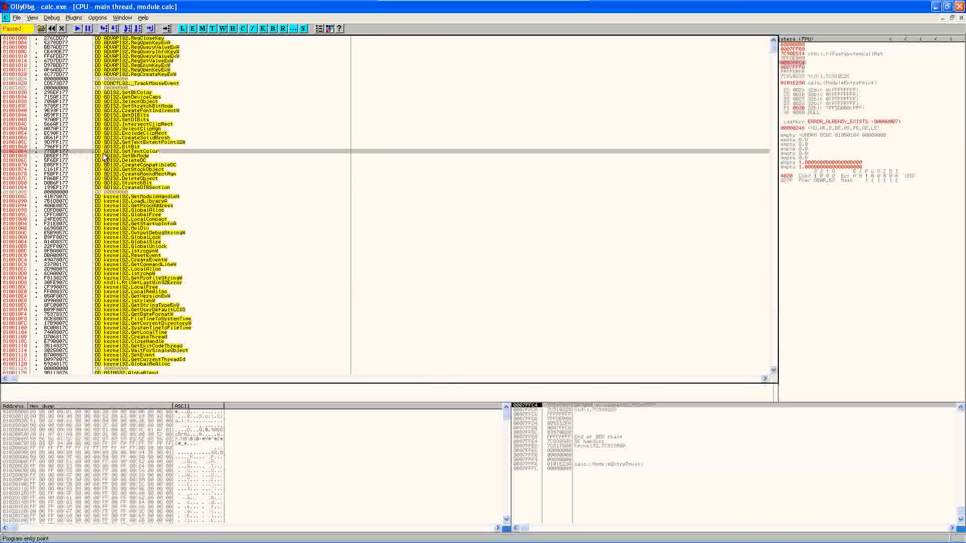
Step: Follow the SetTextColor import entry into the hex dump and begin a binary edit of its bytes
{"action": "right_click", "coordinate": [104, 158]}
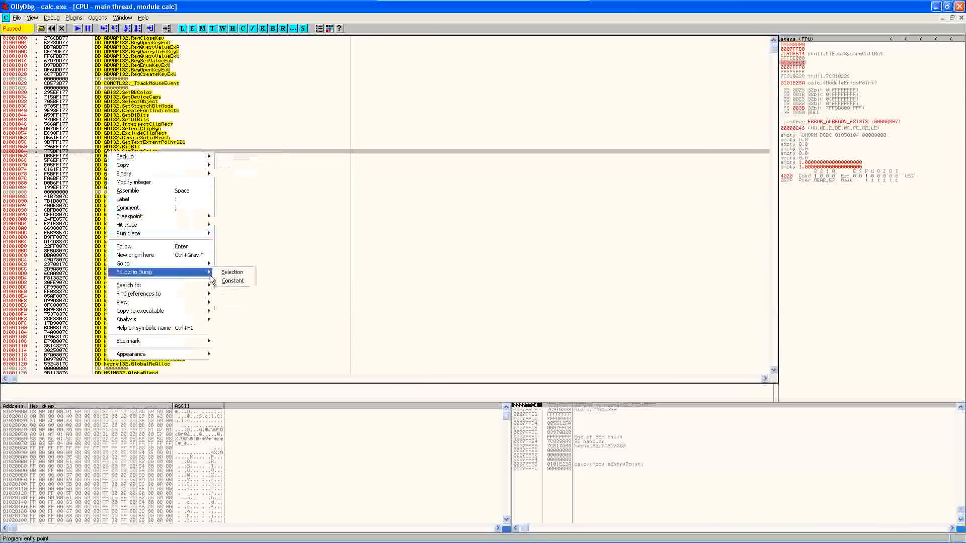
{"action": "left_click", "coordinate": [231, 272]}
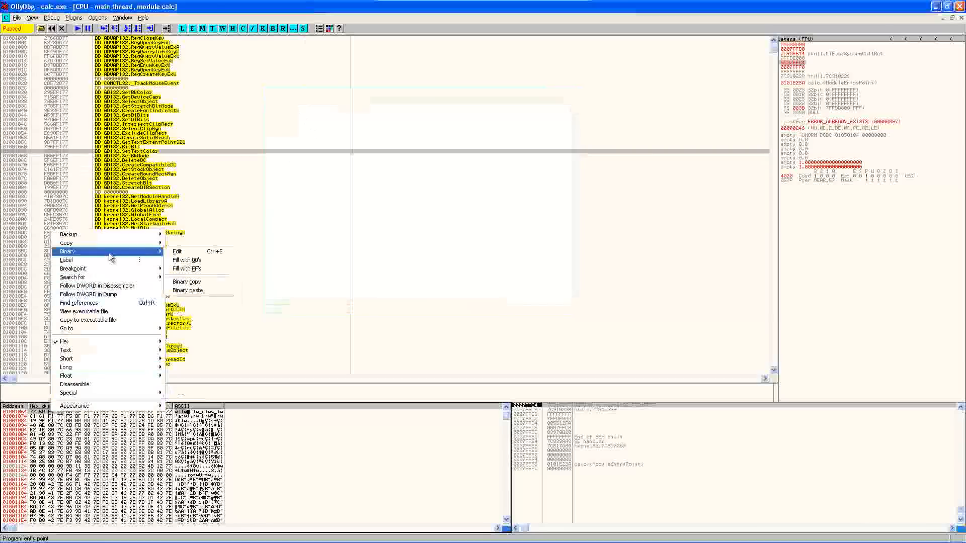
{"action": "mouse_move", "coordinate": [188, 268]}
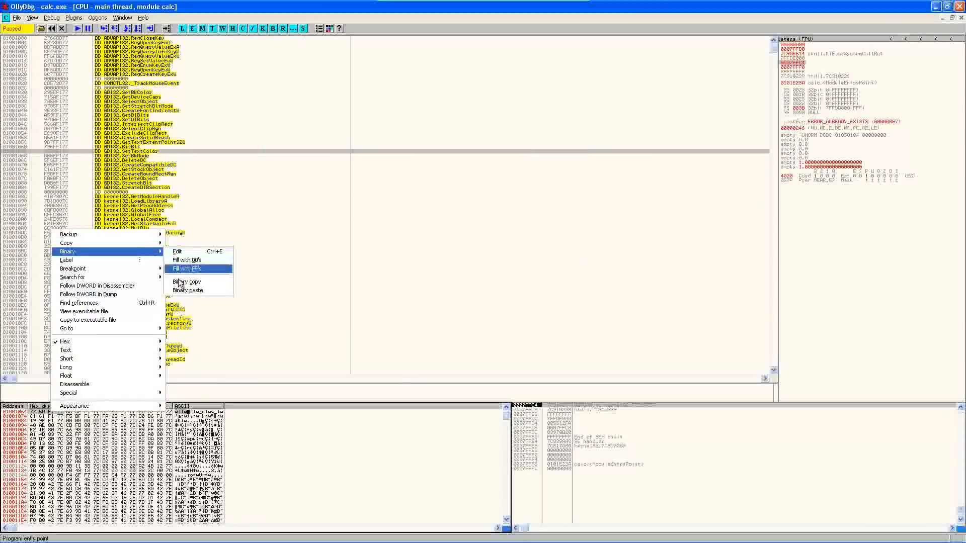
{"action": "left_click", "coordinate": [191, 269]}
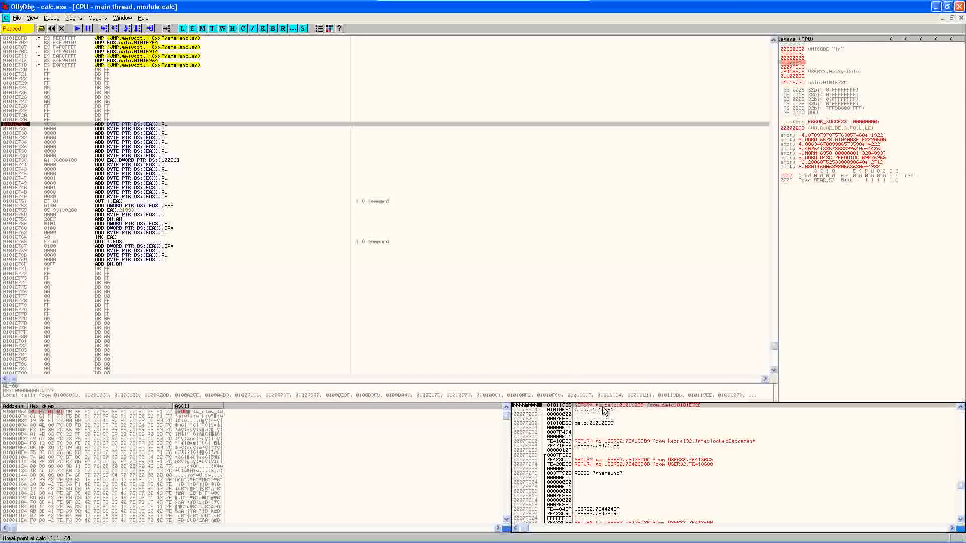
Step: Run calc until it breaks at code cave 0101E72C and inspect the stack return address
{"action": "left_click", "coordinate": [330, 535]}
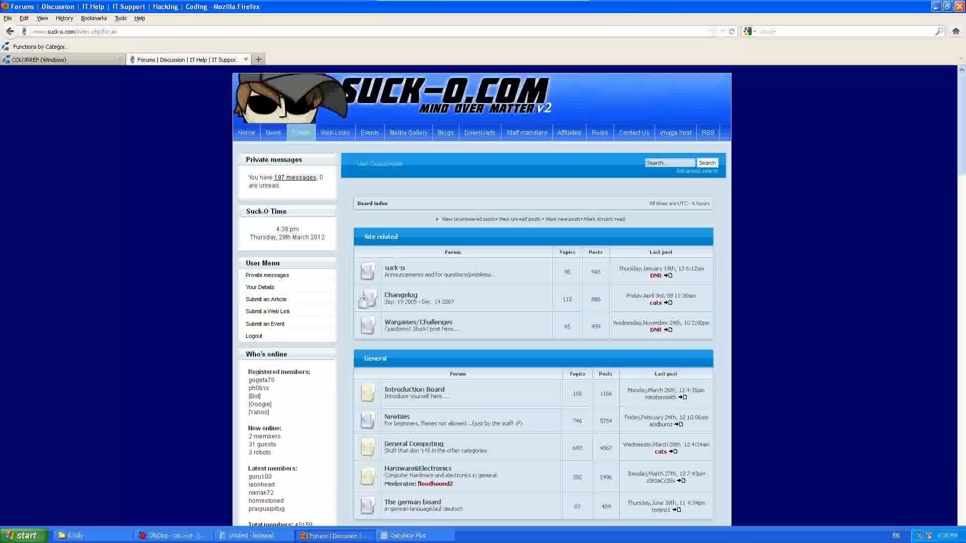
Step: Read MSDN's SetTextColor page and pick out COLORREF's 0x00bbggrr format
{"action": "left_click", "coordinate": [40, 59]}
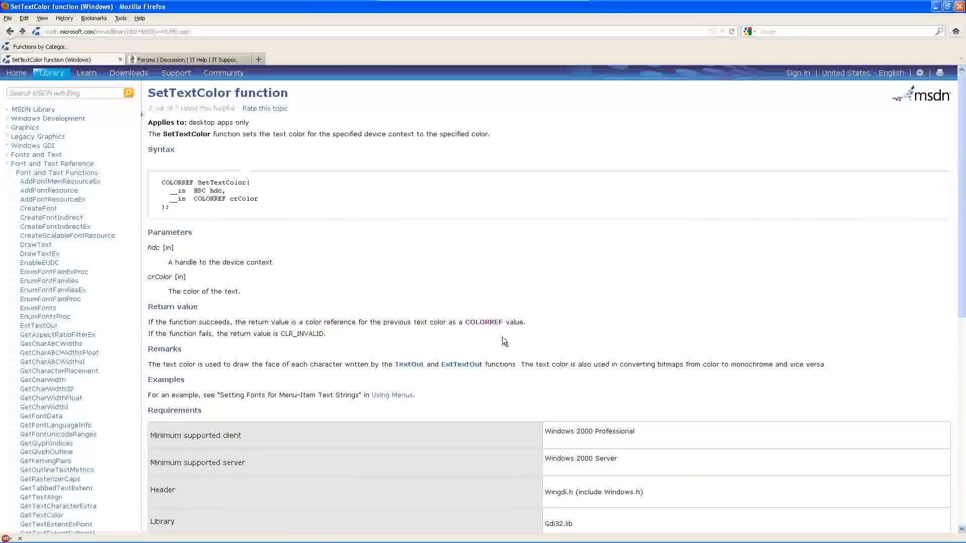
{"action": "left_click", "coordinate": [483, 322]}
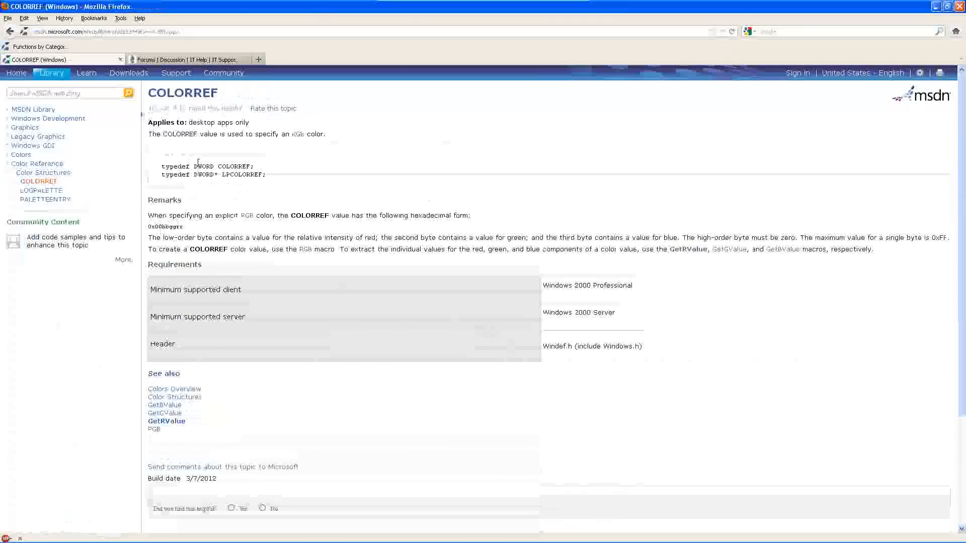
{"action": "double_click", "coordinate": [203, 166]}
{"action": "type", "text": "add ea"}
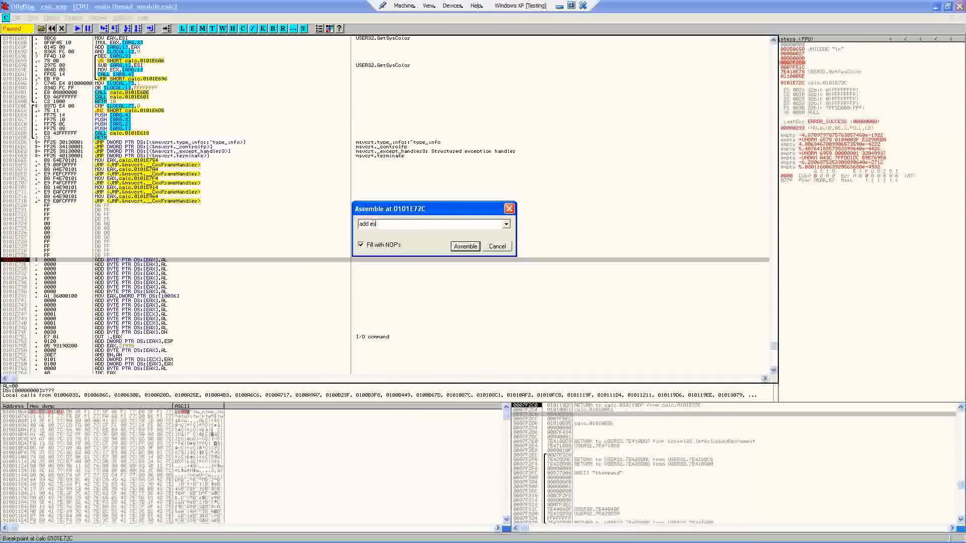
Step: Assemble add esp,8; mov dword ptr [esp],0FF; sub esp,8 at 0101E72C to force colour 0FF
{"action": "left_click", "coordinate": [465, 245]}
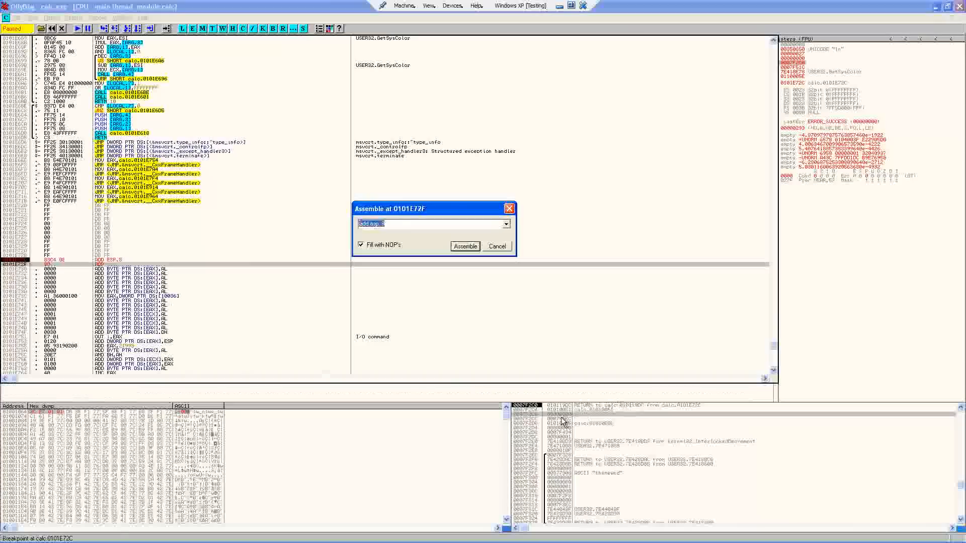
{"action": "mouse_move", "coordinate": [474, 300]}
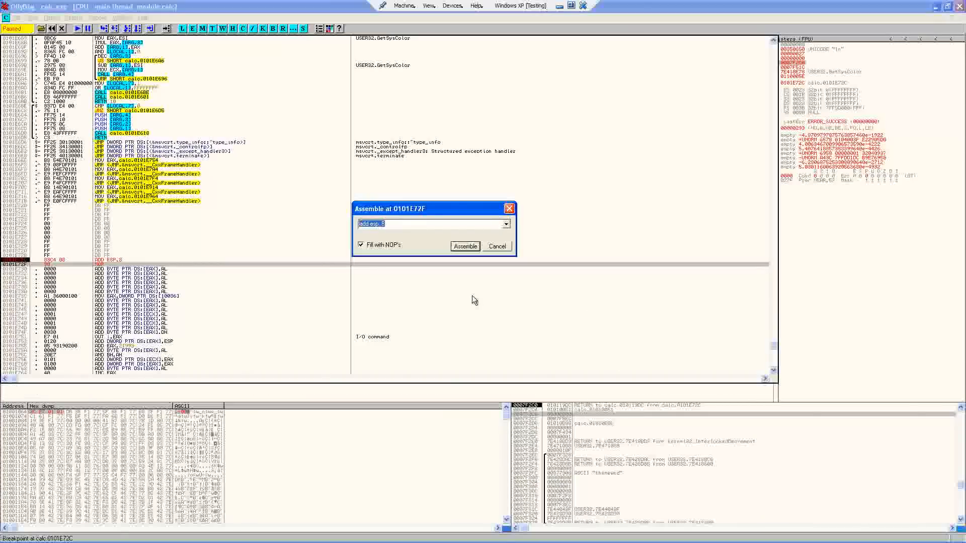
{"action": "type", "text": "mov"}
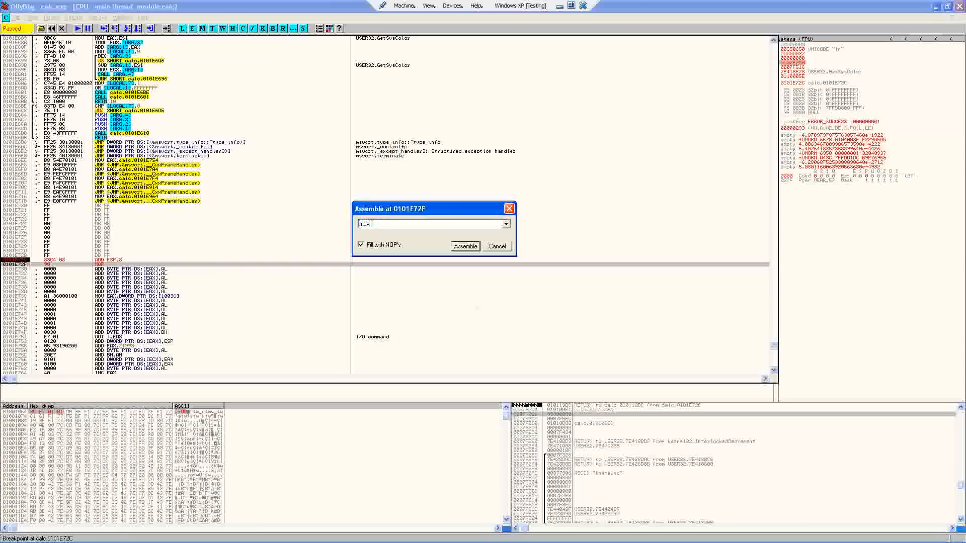
{"action": "type", "text": "dword ptr"}
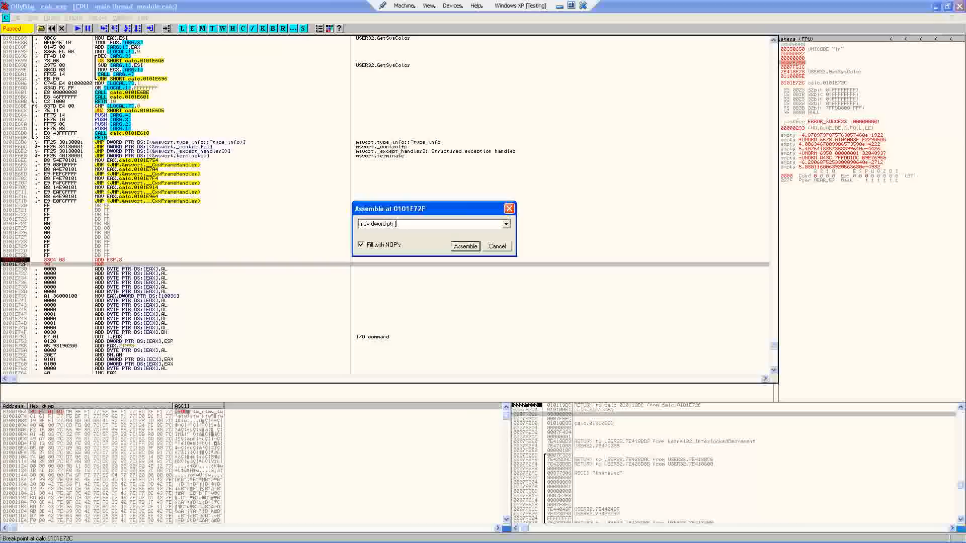
{"action": "type", "text": "[esp], 0ff"}
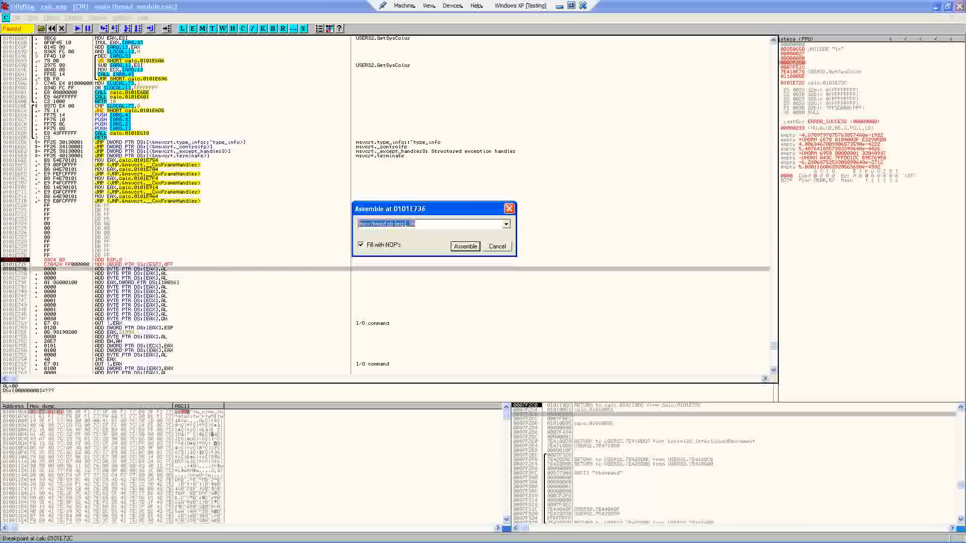
{"action": "type", "text": "sub esp, 8"}
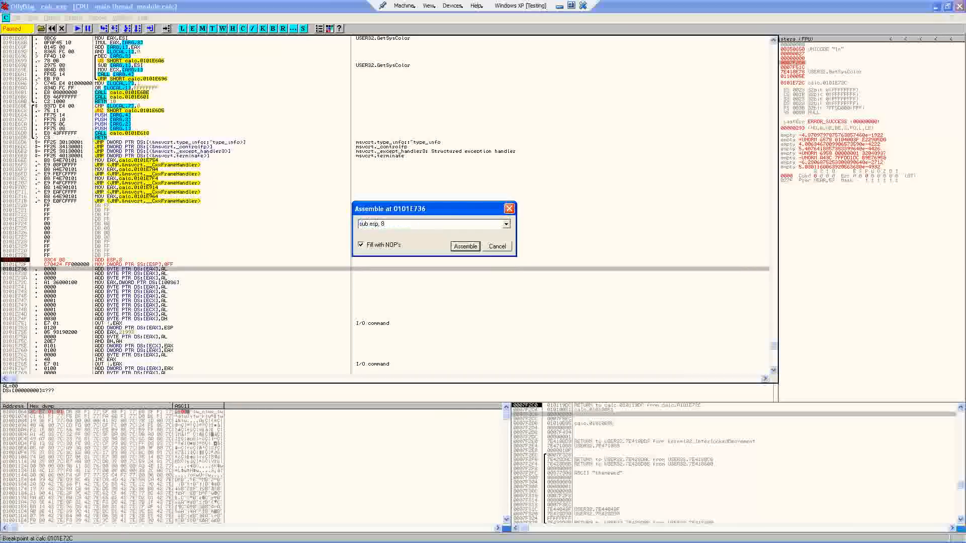
{"action": "left_click", "coordinate": [465, 245]}
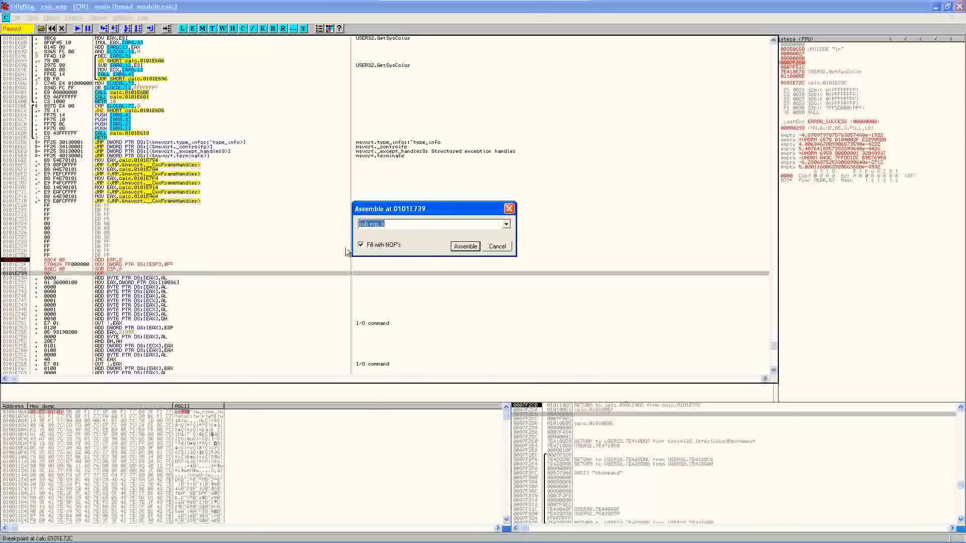
{"action": "mouse_move", "coordinate": [402, 232]}
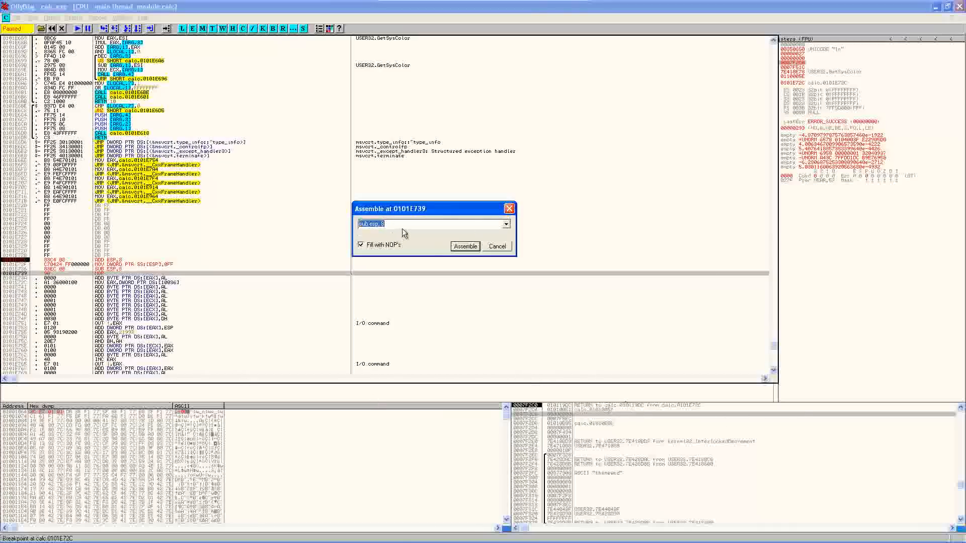
Step: Assemble push 77F15D77 and retn to hand control to GDI32.SetTextColor
{"action": "left_click", "coordinate": [465, 246]}
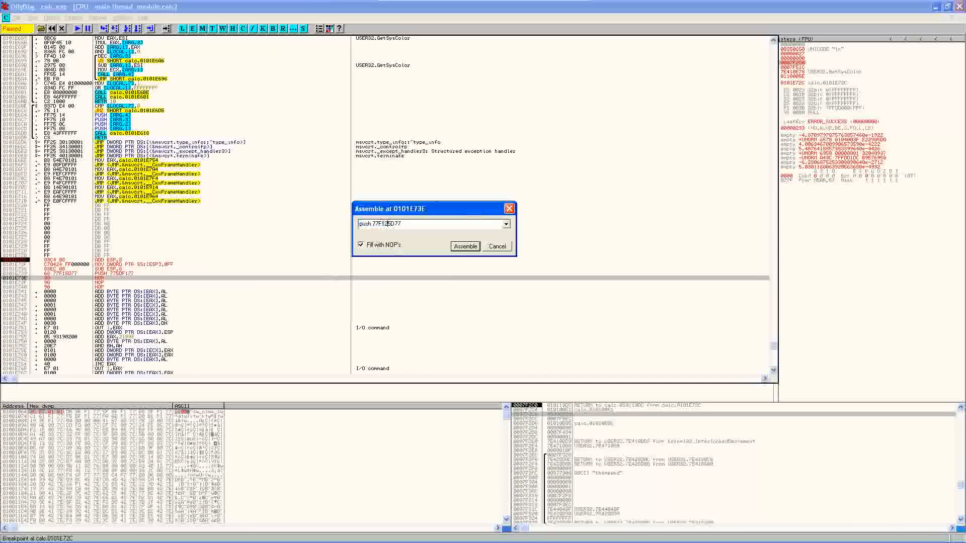
{"action": "left_click", "coordinate": [465, 245]}
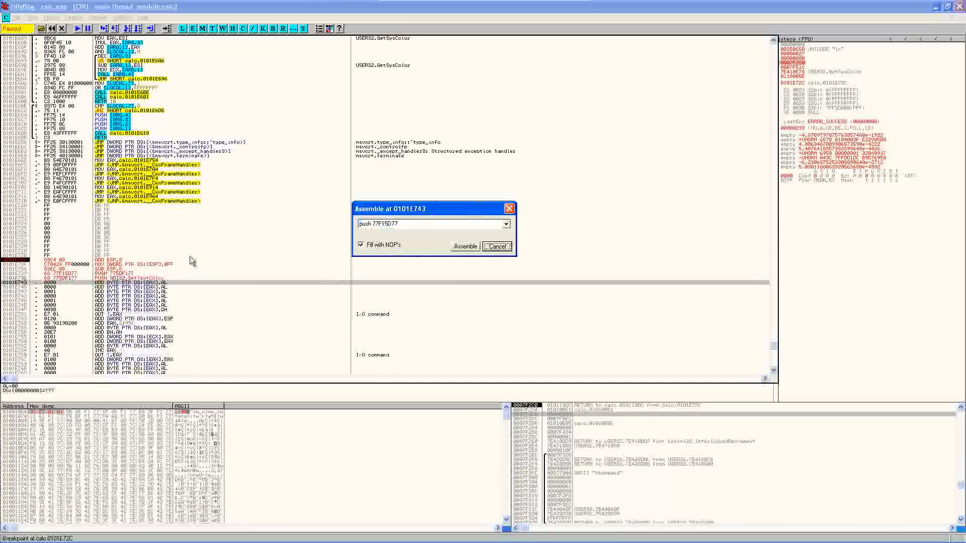
{"action": "left_click", "coordinate": [465, 246]}
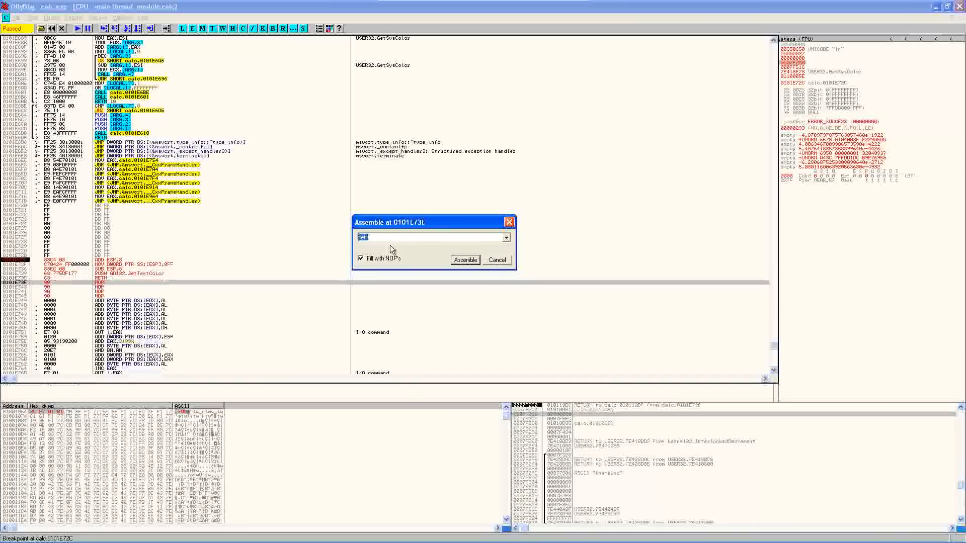
{"action": "left_click", "coordinate": [497, 260]}
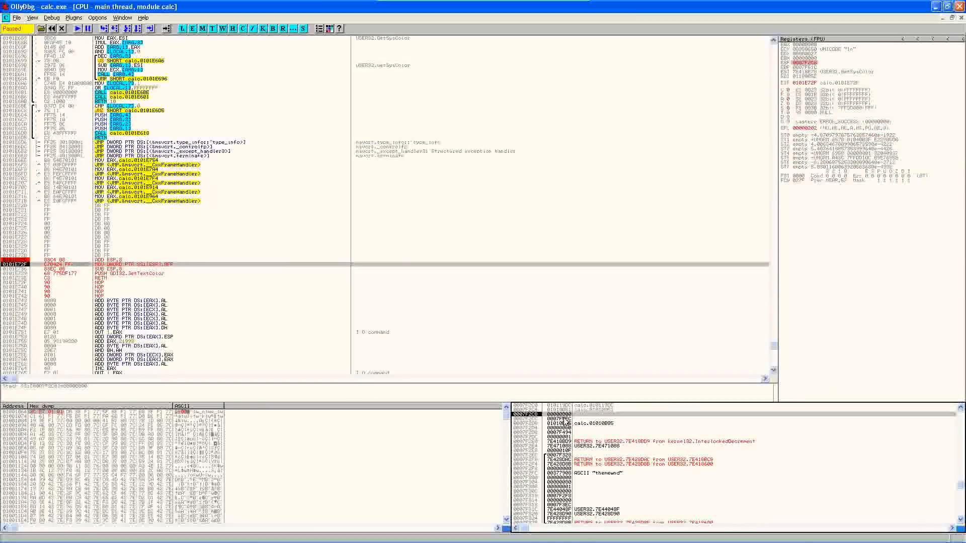
{"action": "mouse_move", "coordinate": [148, 276]}
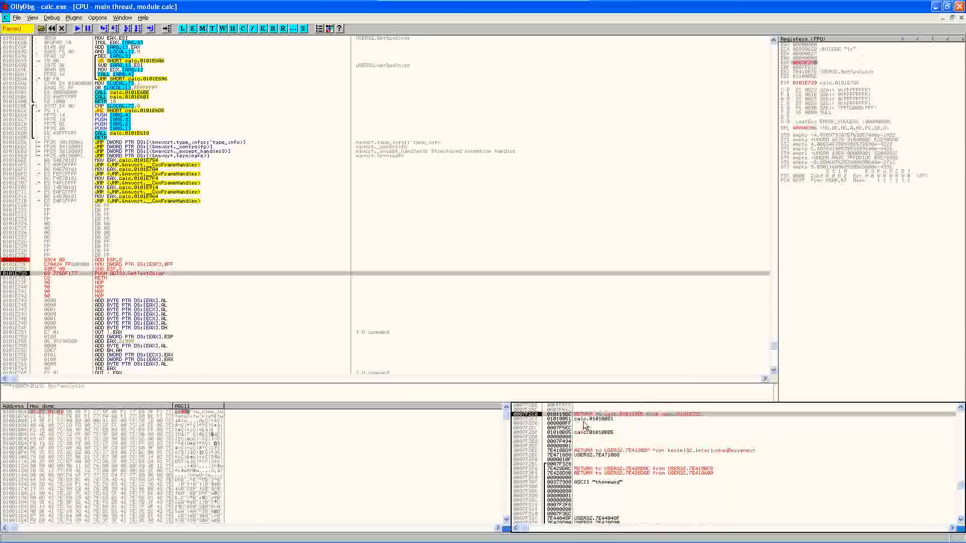
Step: Single-step the hook into GDI32.SetTextColor, then let the calculator run again
{"action": "left_click", "coordinate": [121, 273]}
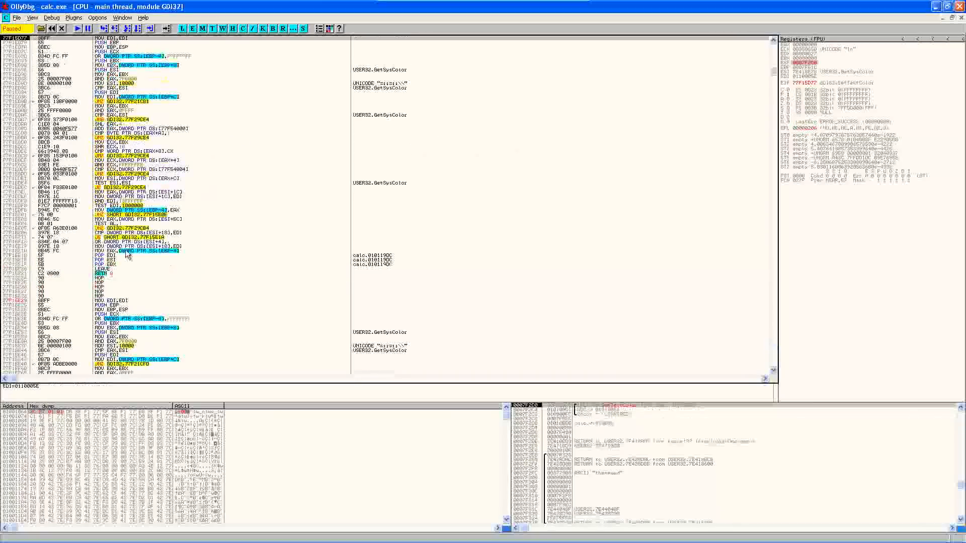
{"action": "left_click", "coordinate": [78, 28]}
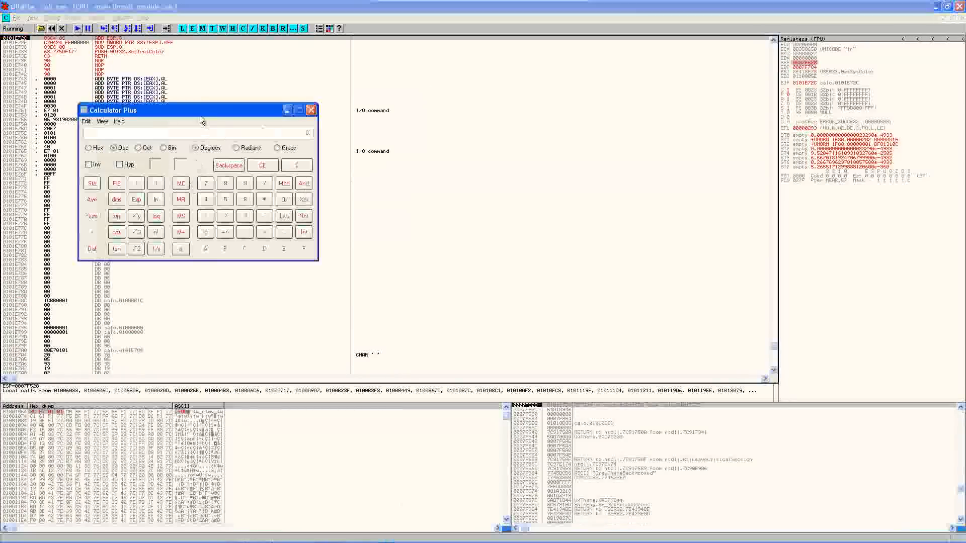
Step: Move the red-text calculator aside and select the hook's MOV [ESP] colour line to set 0FF0000
{"action": "left_click_drag", "start_coordinate": [111, 110], "coordinate": [424, 112]}
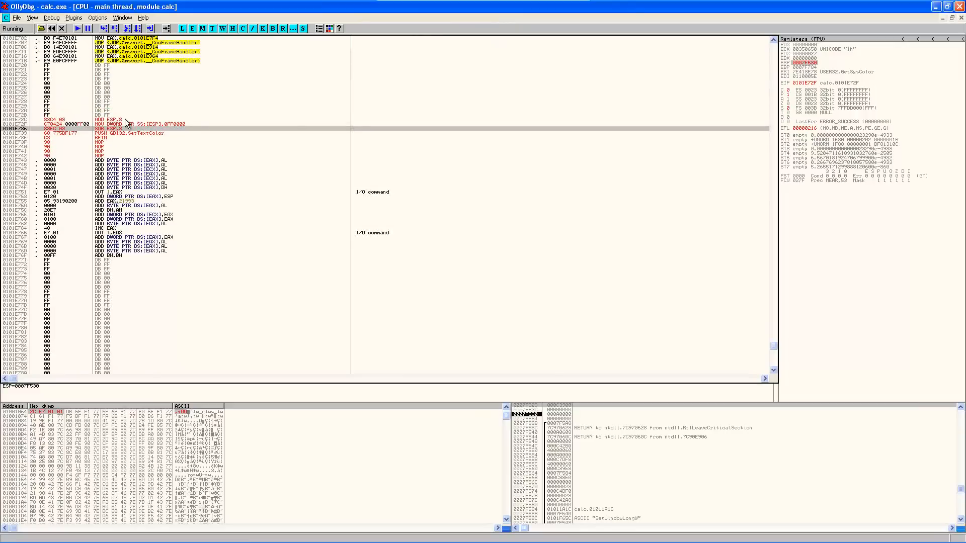
{"action": "left_click", "coordinate": [129, 123]}
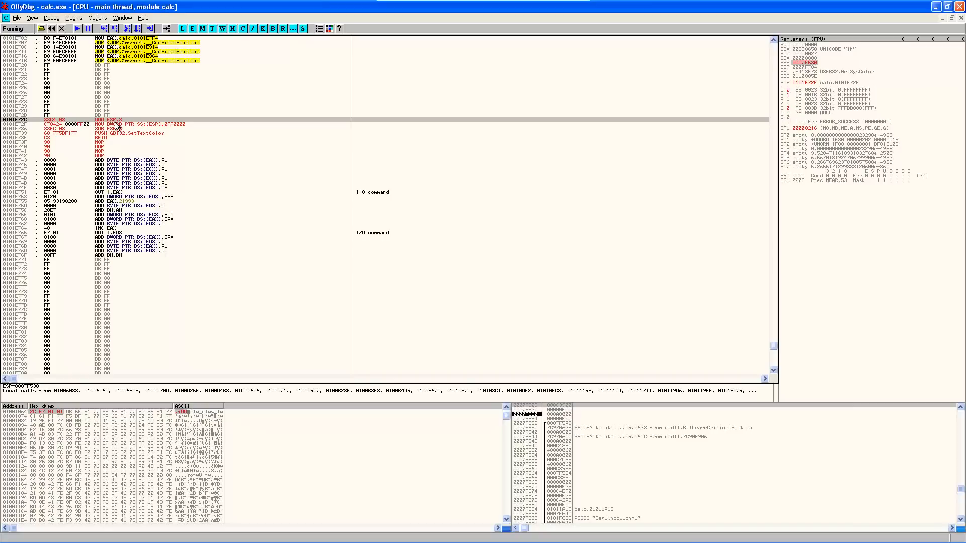
{"action": "mouse_move", "coordinate": [119, 138]}
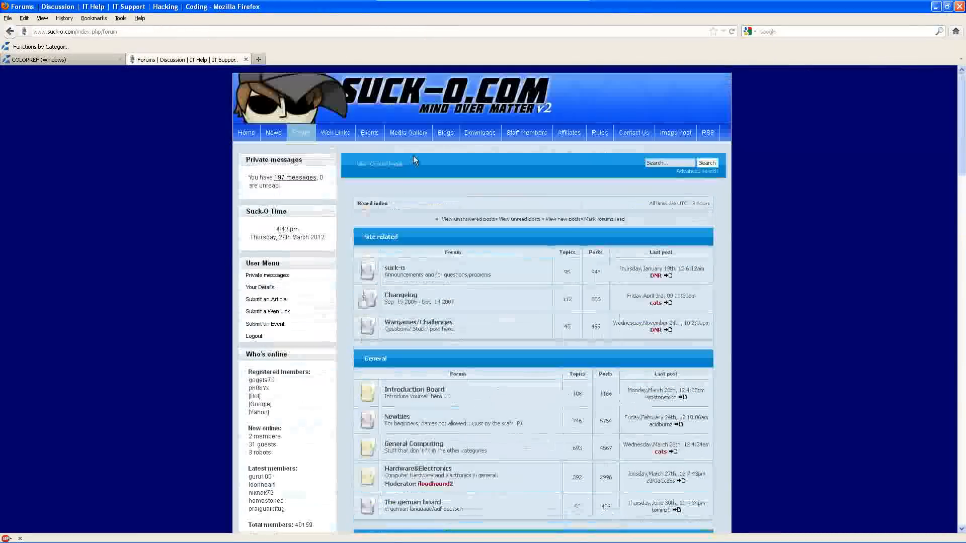
Step: Scroll the suck-o forum index down to its Development and Discussion sections
{"action": "scroll", "scroll_direction": "down", "scroll_amount": 3}
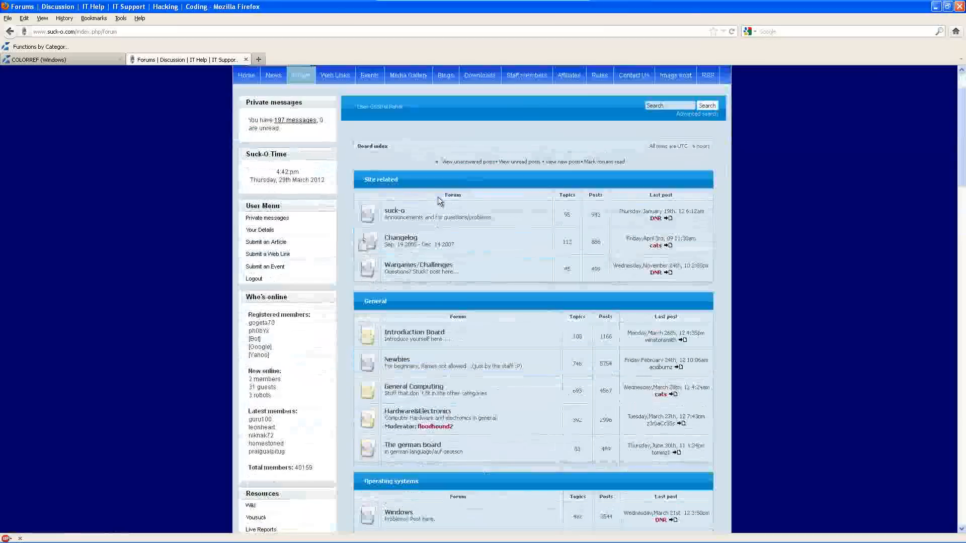
{"action": "scroll", "scroll_direction": "down", "scroll_amount": 3}
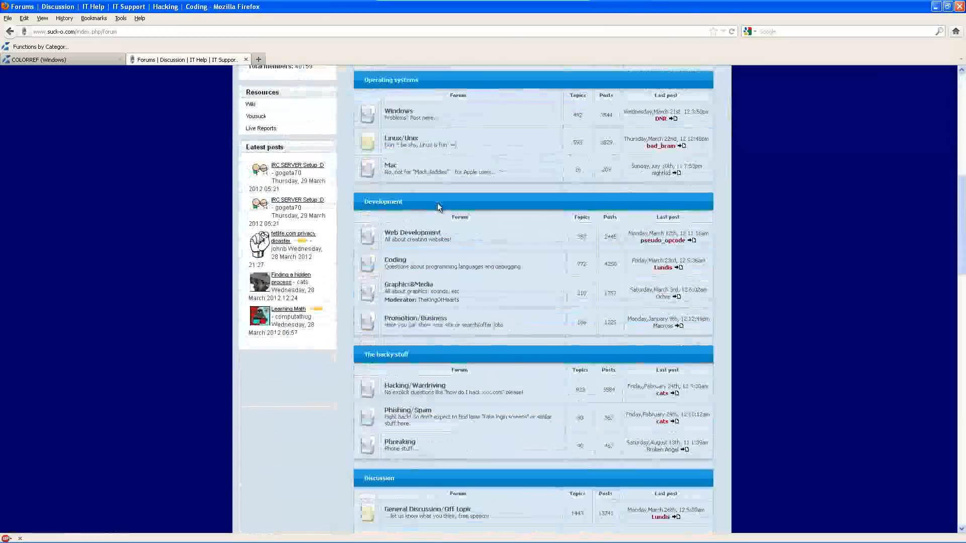
{"action": "scroll", "scroll_direction": "down", "scroll_amount": 3}
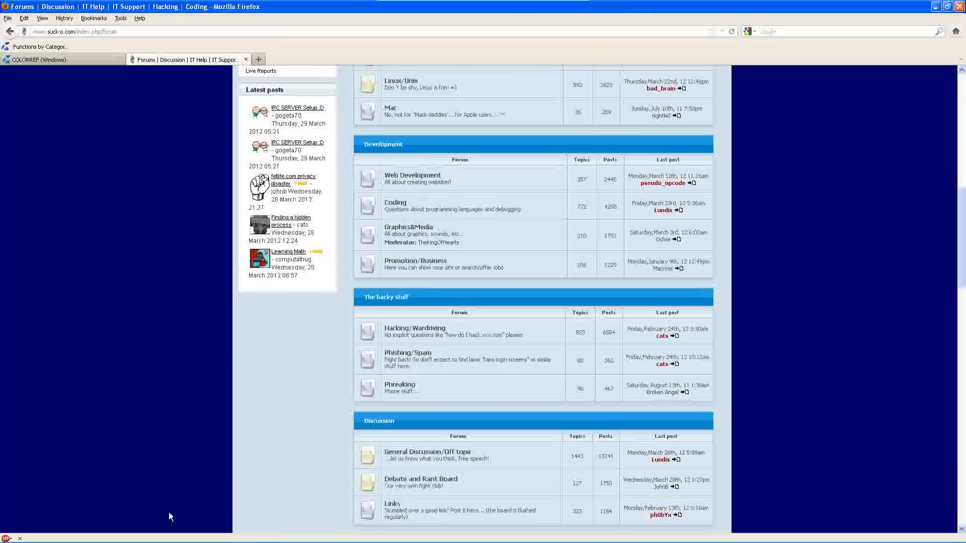